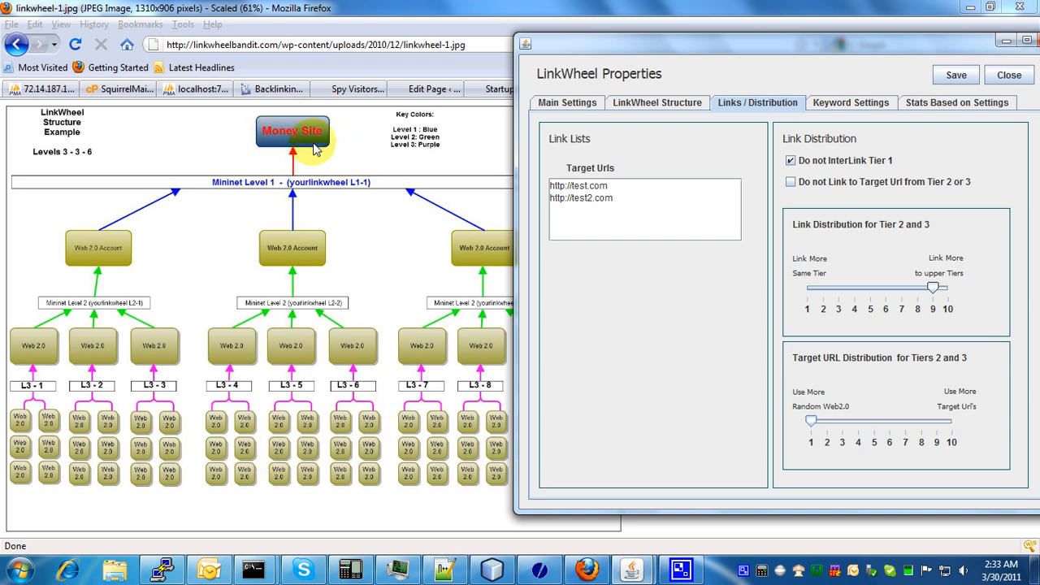
mouse_move(261, 133)
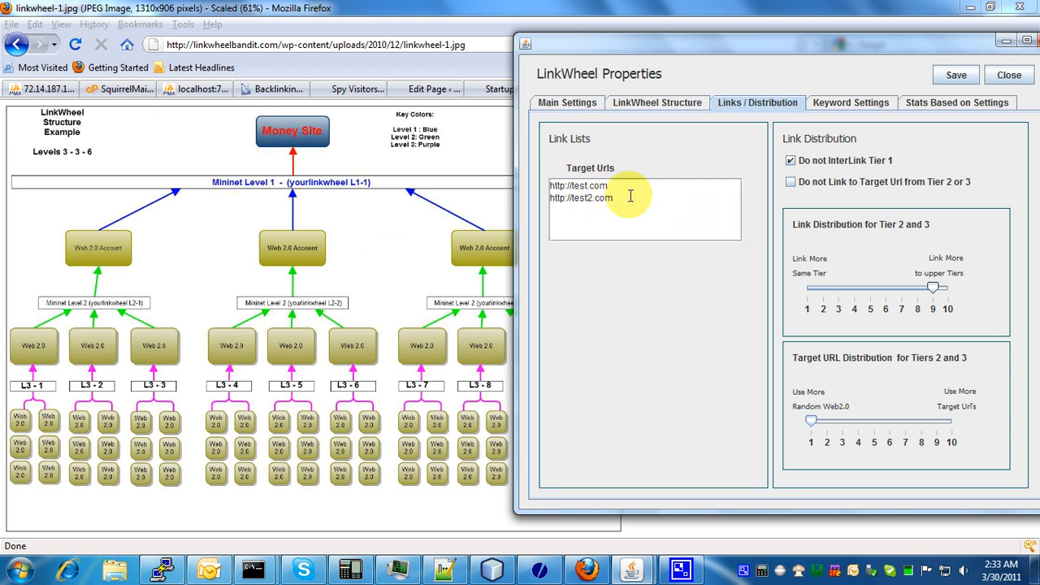
mouse_move(647, 351)
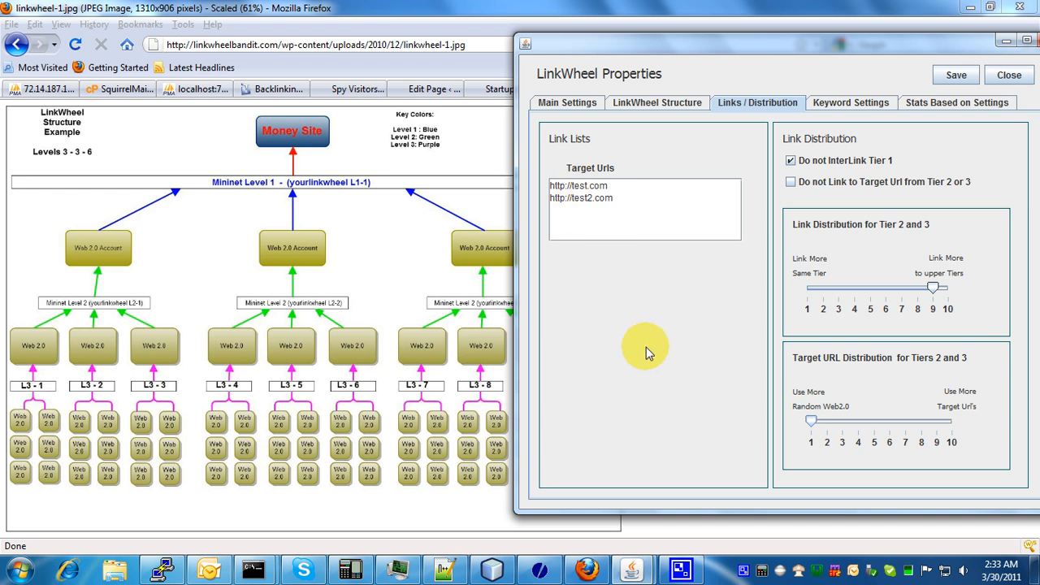
mouse_move(902, 375)
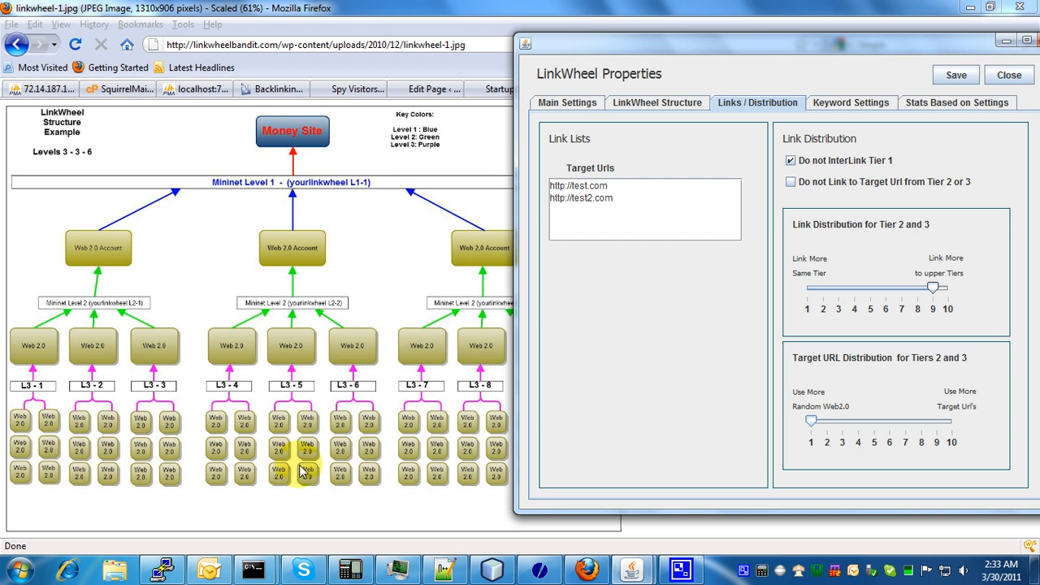
mouse_move(302, 464)
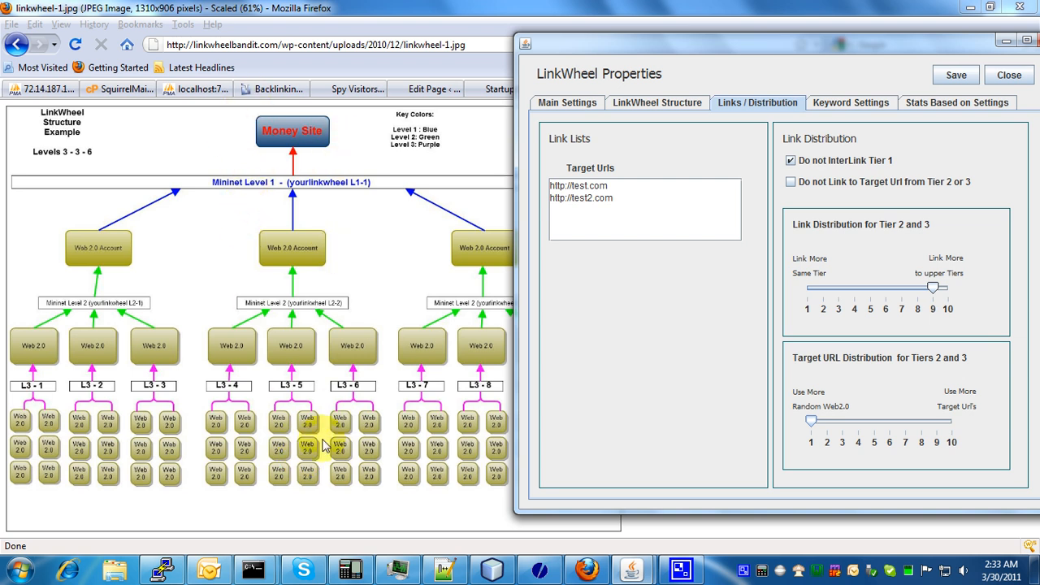
mouse_move(245, 474)
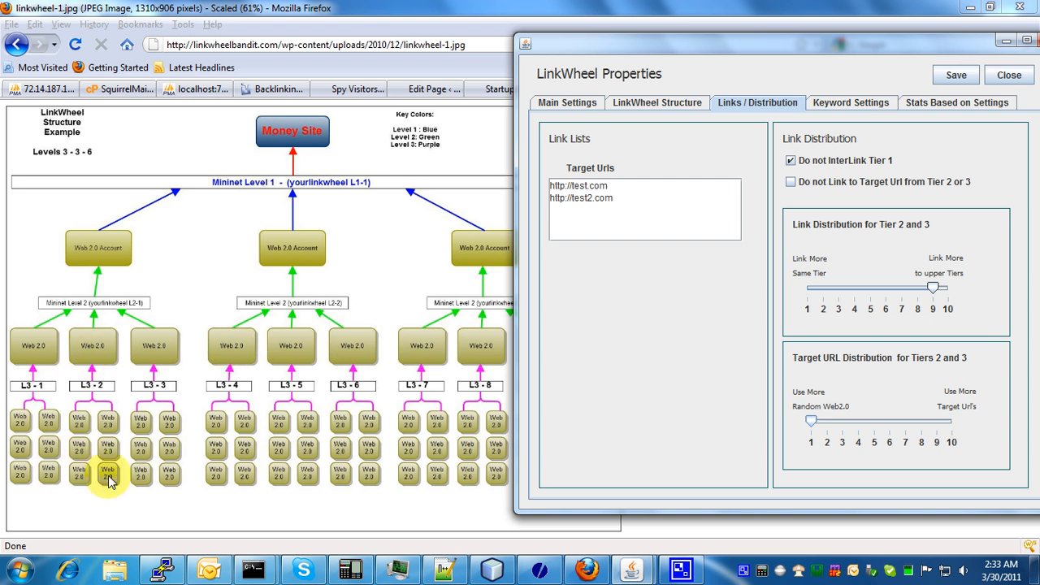
Push the Target URL distribution for Tiers 2 and 3 to 10, the Target Urls extreme.
left_click_drag(942, 421, 809, 421)
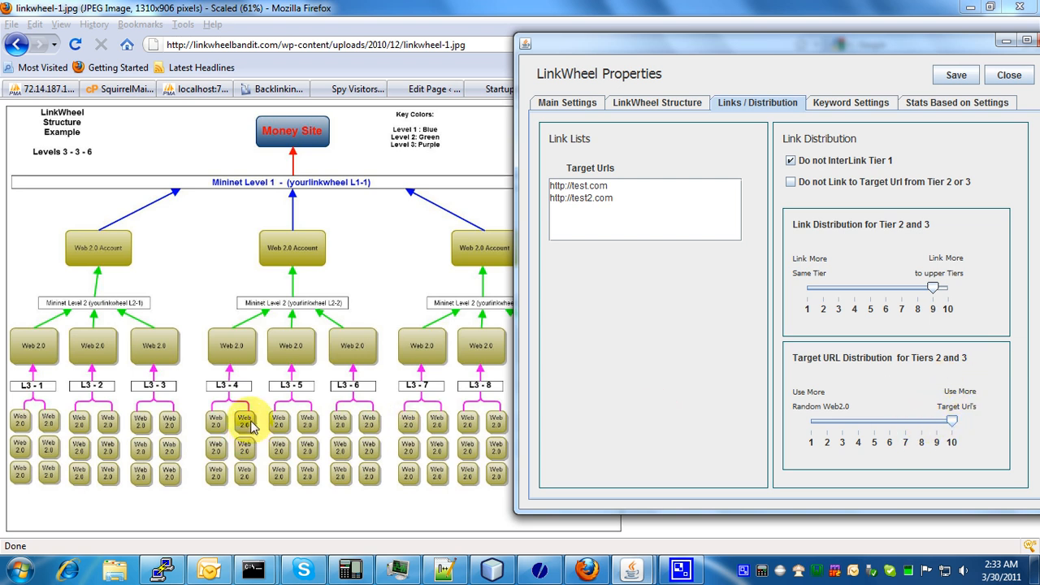
mouse_move(164, 474)
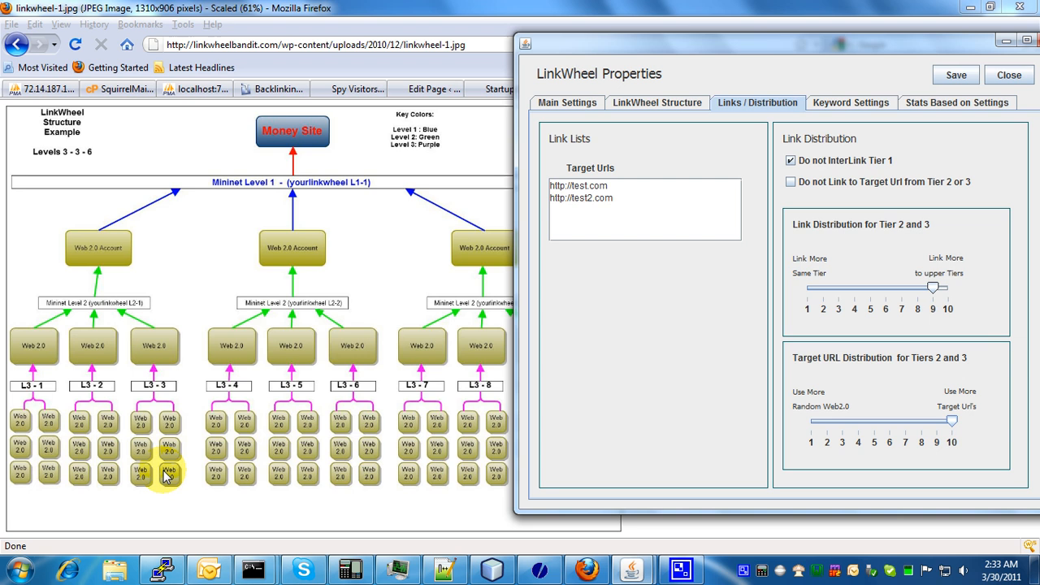
mouse_move(180, 478)
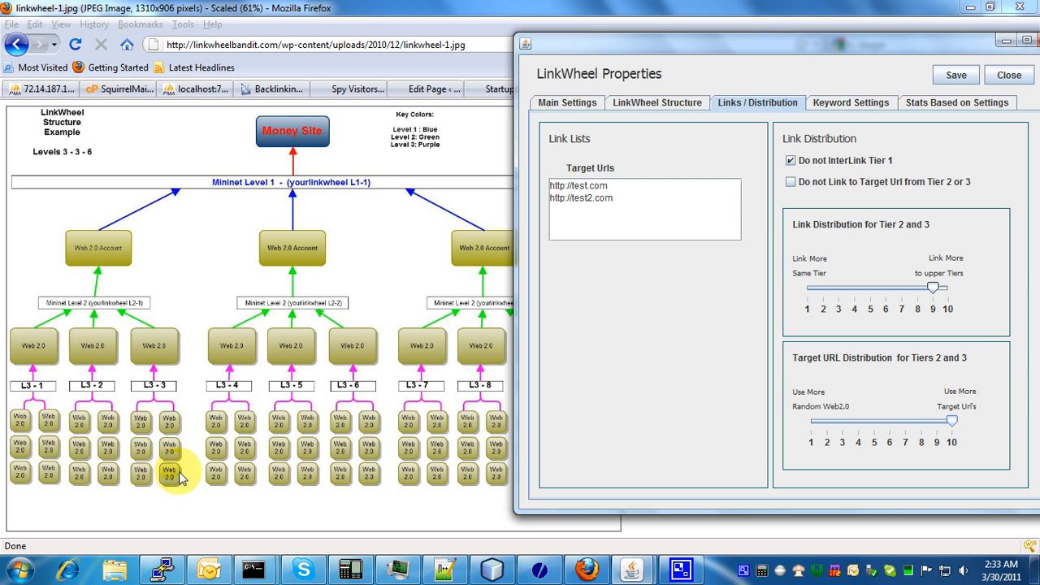
mouse_move(143, 431)
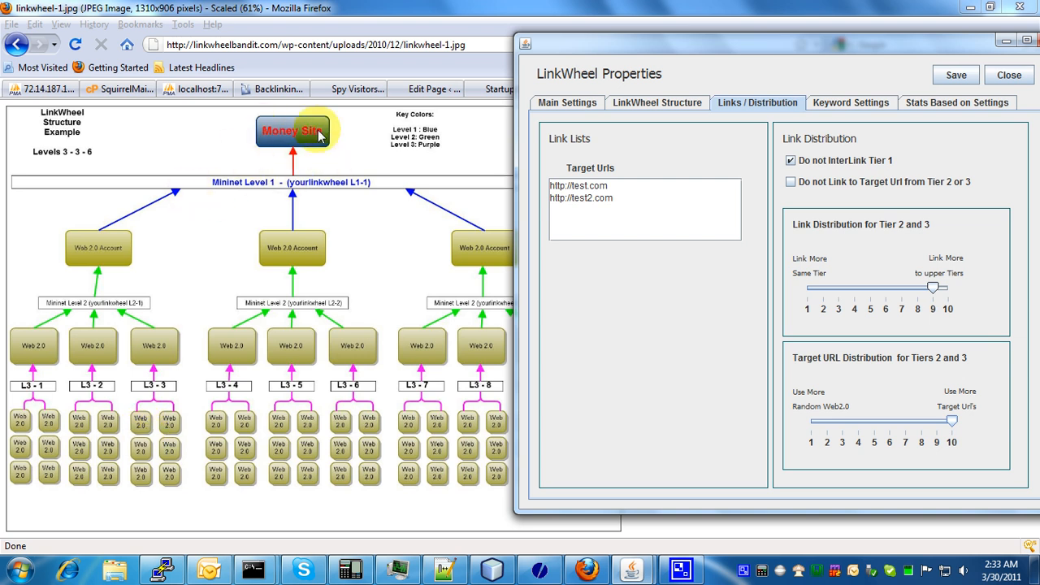
mouse_move(533, 172)
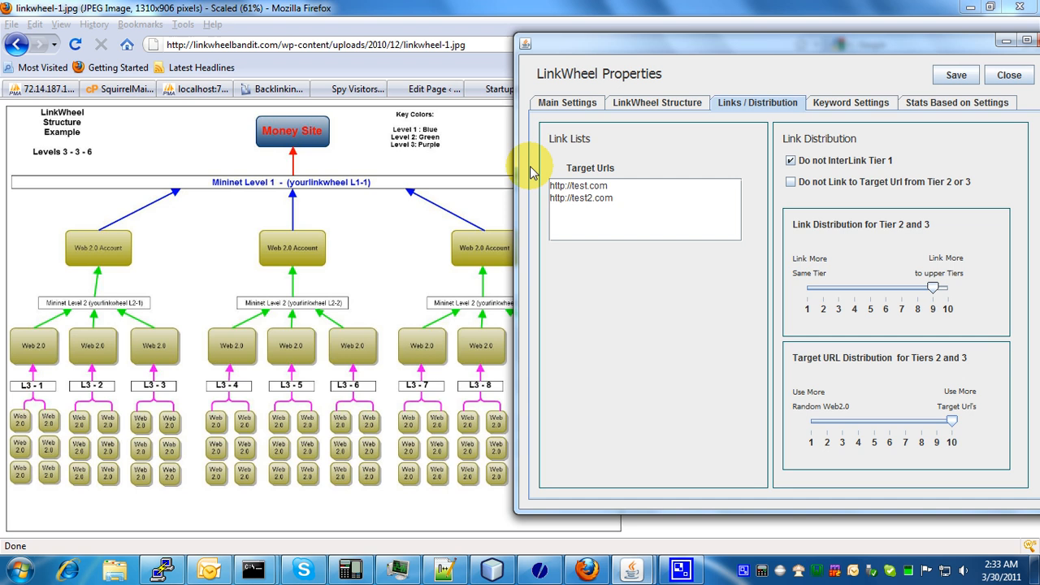
Lower the Tier 2/3 Target URL distribution to about 5, then down to about 3.
left_click_drag(950, 421, 879, 421)
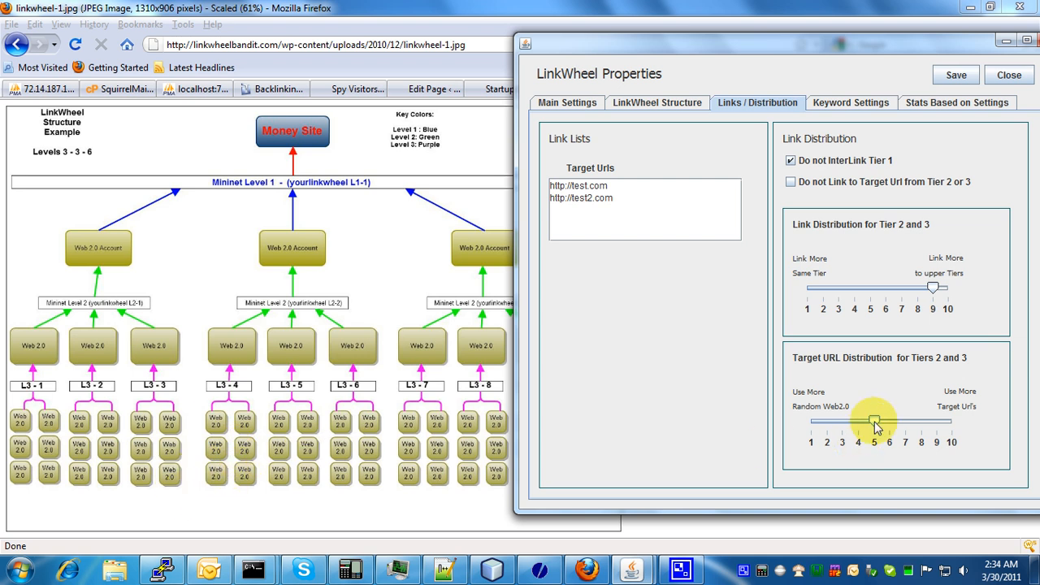
left_click_drag(874, 421, 848, 420)
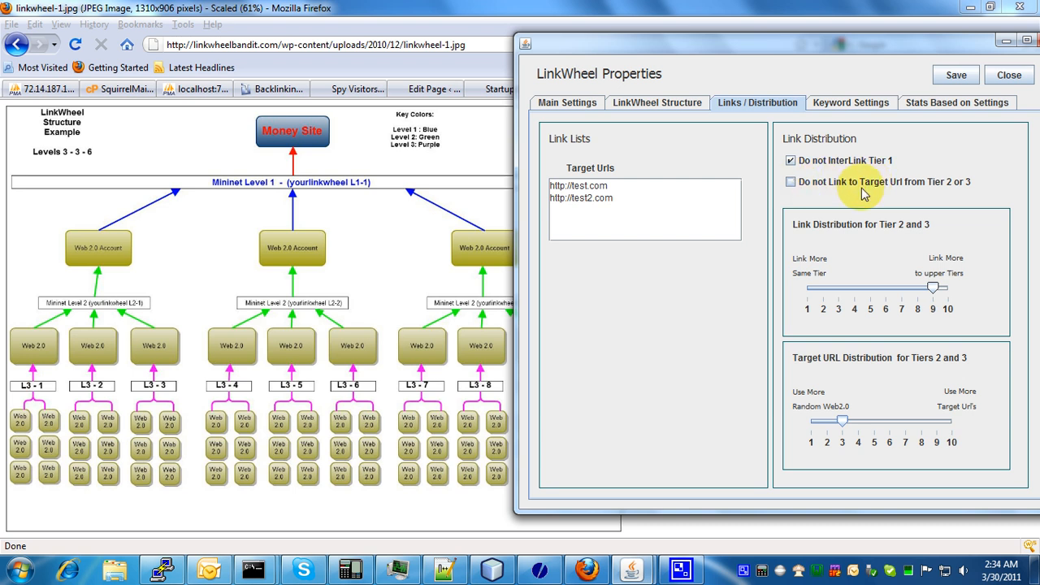
mouse_move(836, 191)
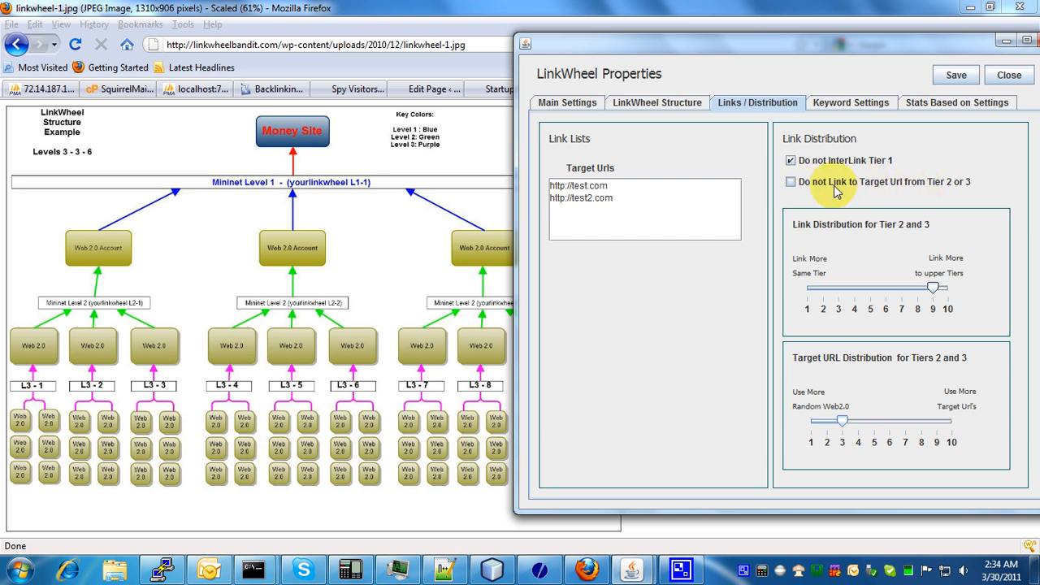
Enable 'Do not Link to Target Url from Tier 2 or 3', greying out the distribution slider.
left_click(789, 182)
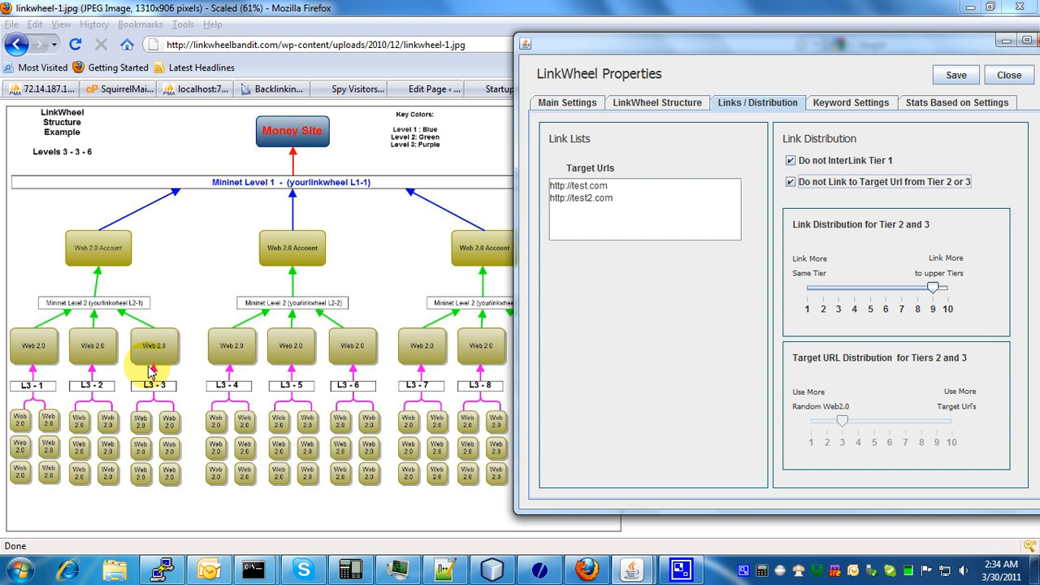
mouse_move(258, 112)
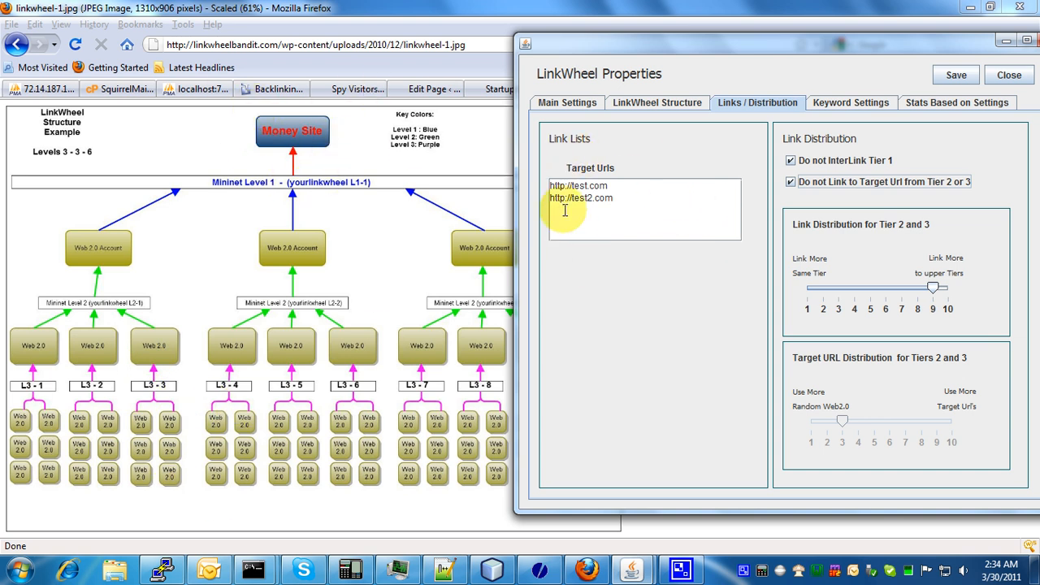
mouse_move(228, 472)
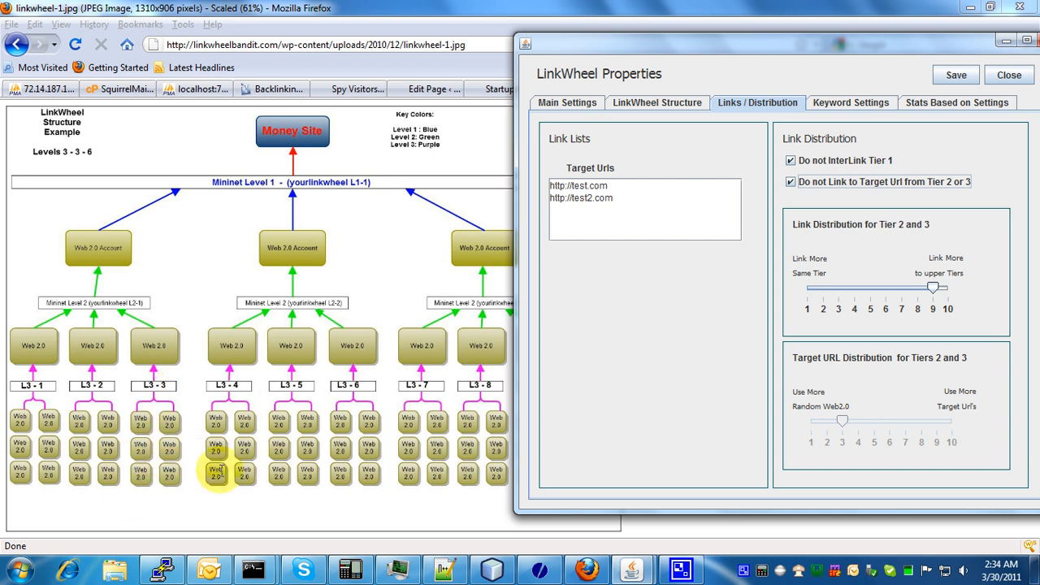
mouse_move(263, 376)
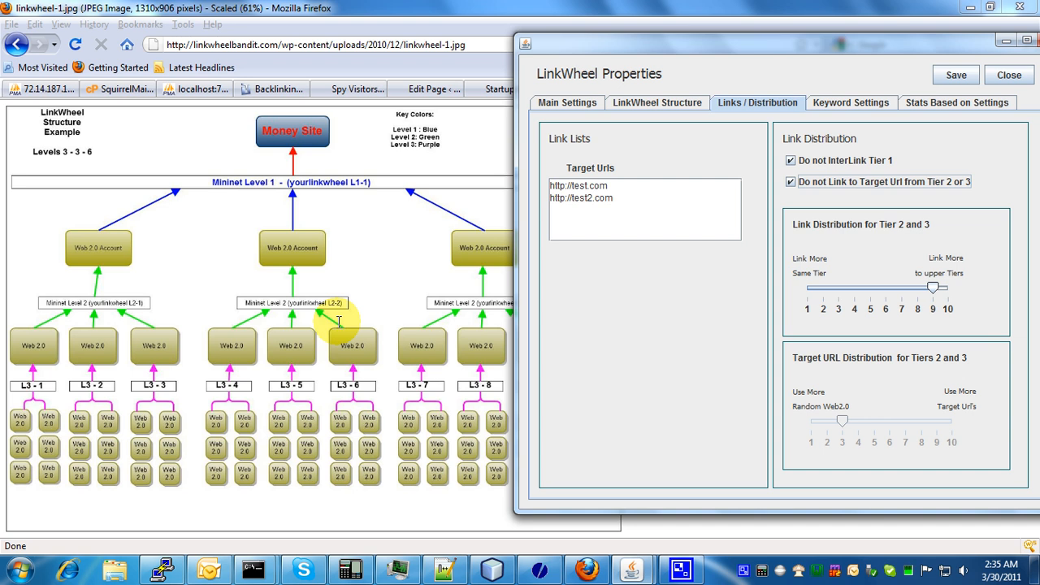
mouse_move(700, 565)
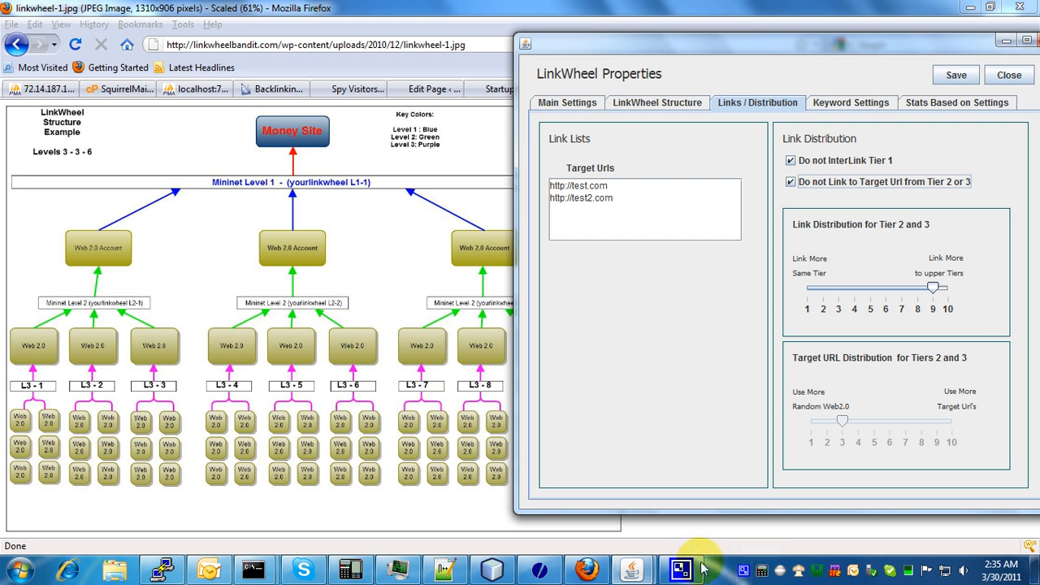